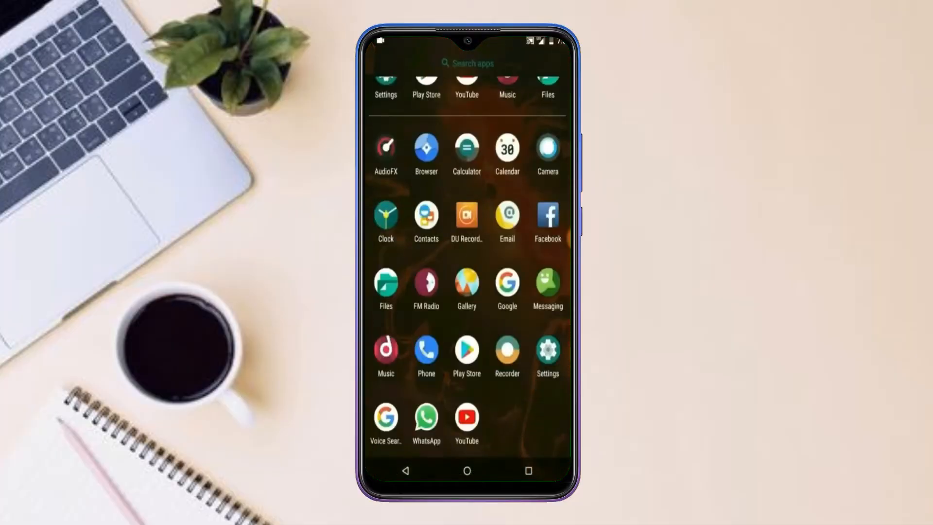
# Close the app drawer and pull down the Quick Settings panel showing Wi‑Fi connected
pyautogui.click(547, 351)
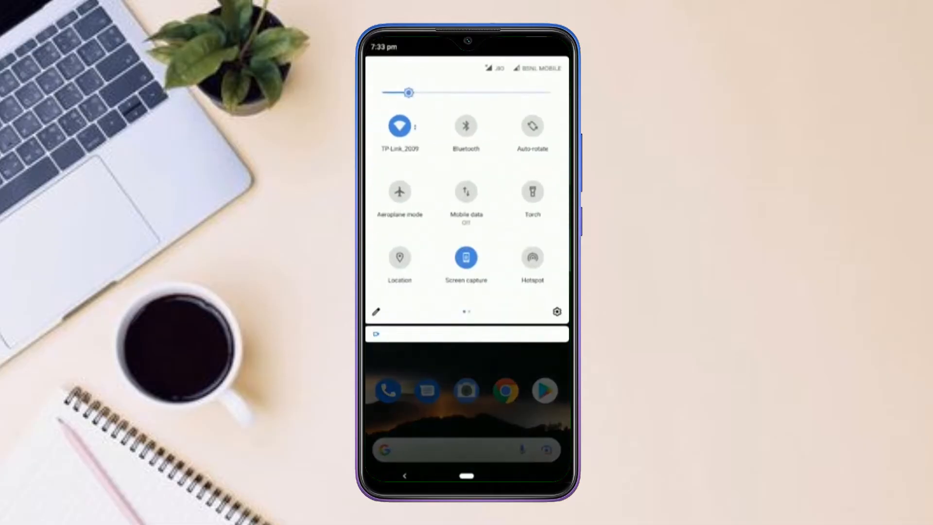
# Unlock developer mode from About phone, then open Developer options under System's Advanced settings
pyautogui.click(556, 311)
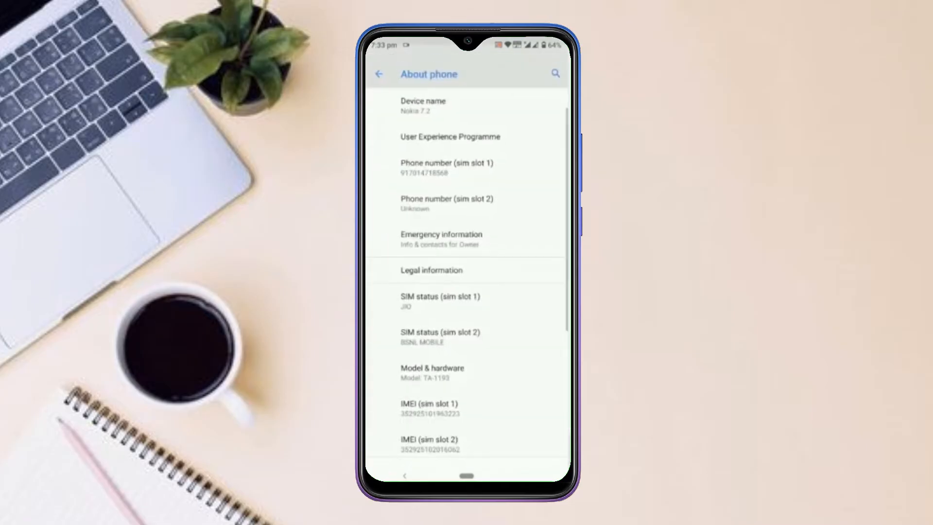
pyautogui.scroll(-3)
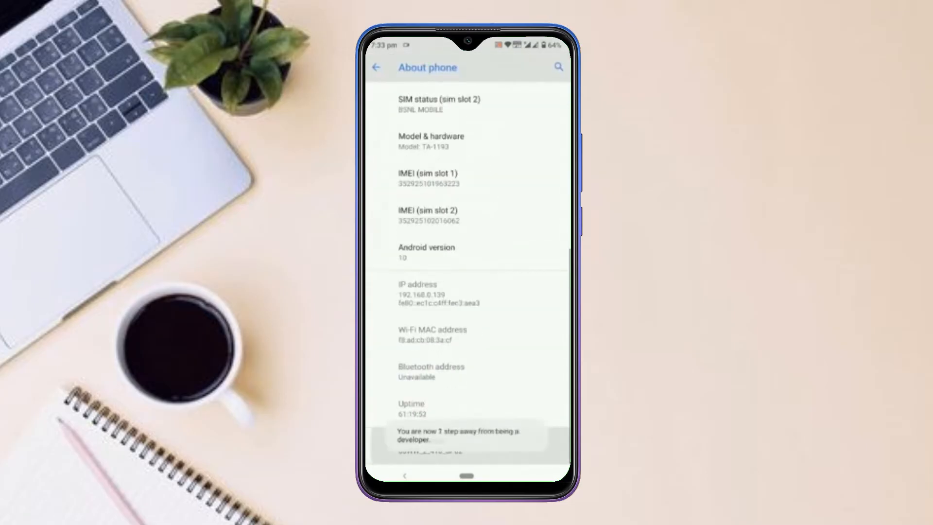
pyautogui.click(375, 67)
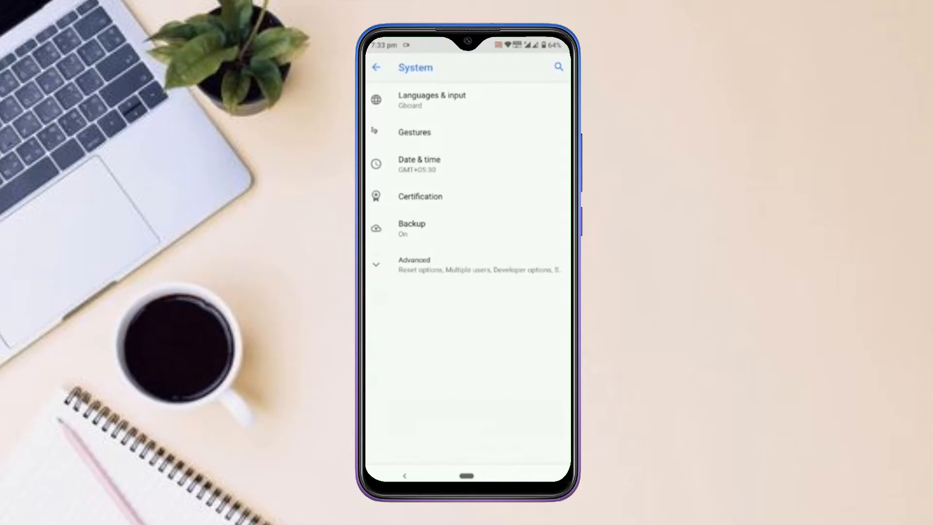
pyautogui.click(413, 264)
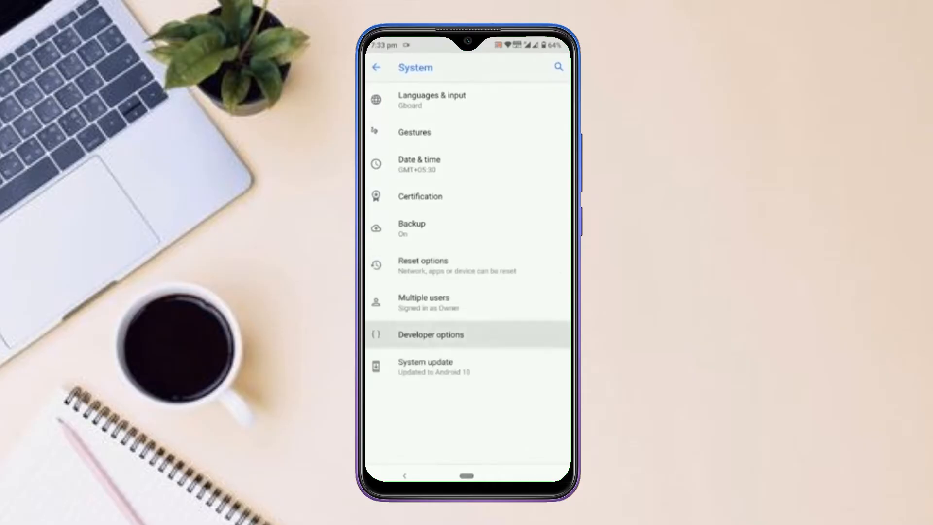
pyautogui.click(430, 334)
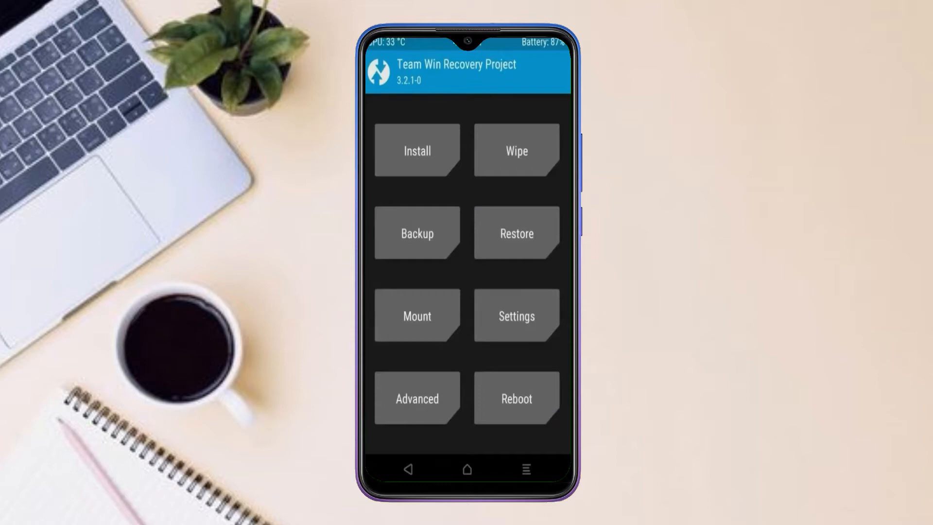
# Run a full TWRP backup of about 5.5 GB and return to the main menu
pyautogui.click(416, 233)
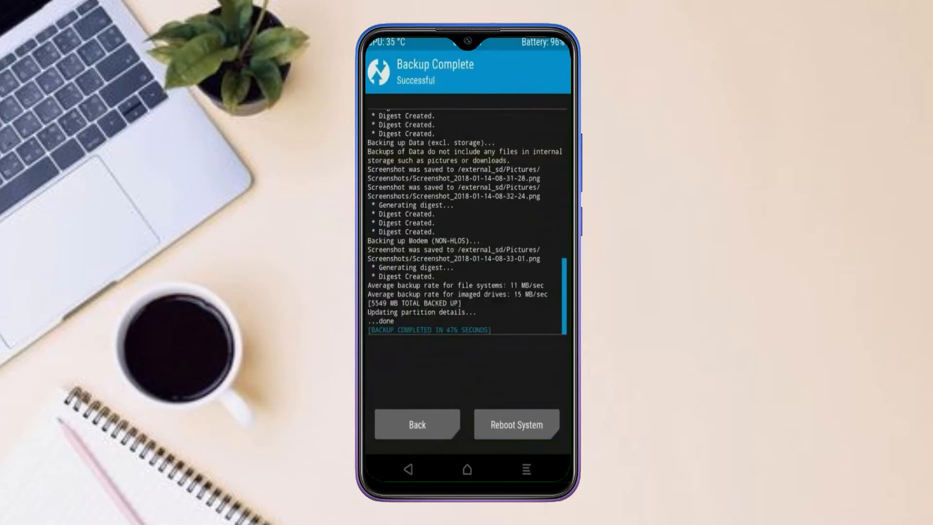
pyautogui.click(417, 425)
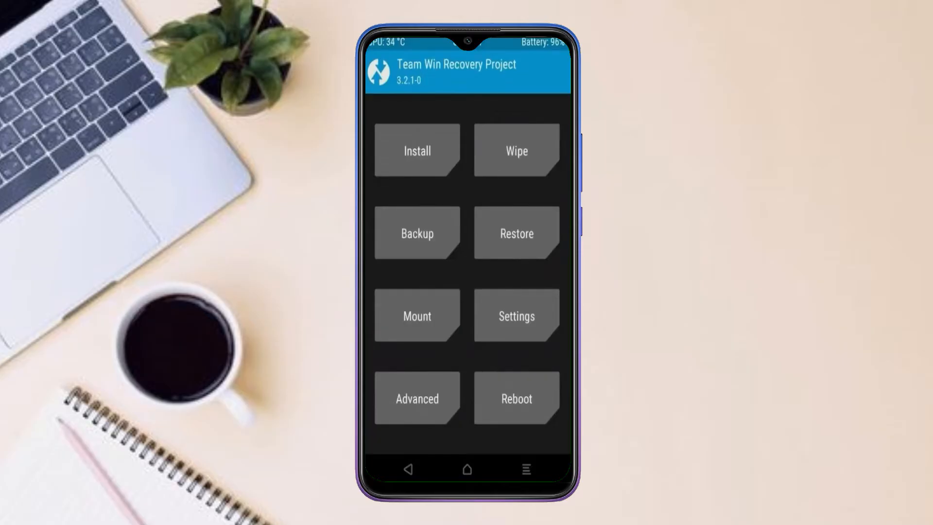
# Factory reset via TWRP Wipe, clearing data, cache and Dalvik, then return to the menu
pyautogui.click(515, 149)
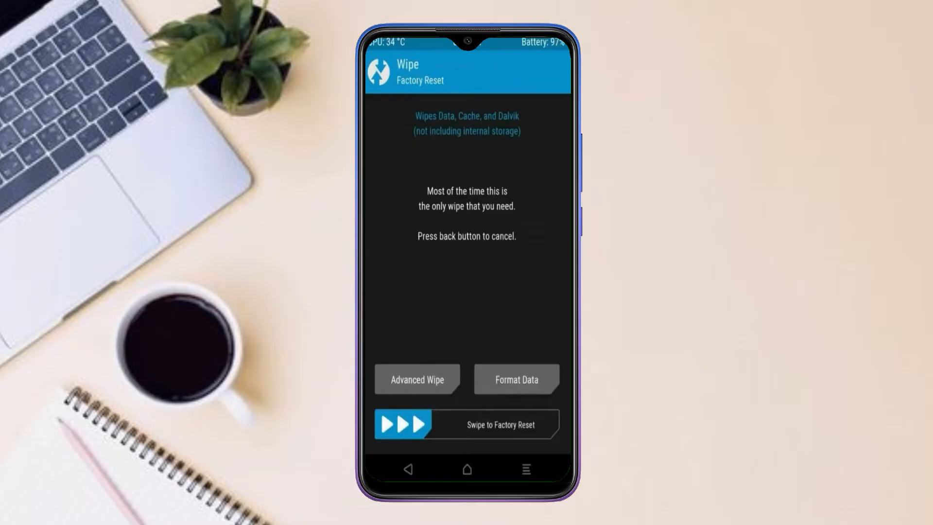
pyautogui.click(415, 379)
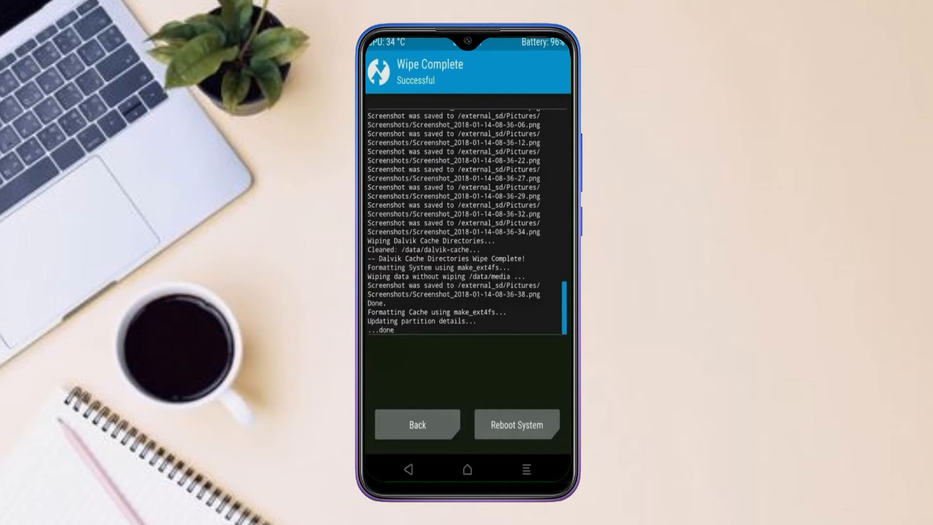
pyautogui.click(417, 424)
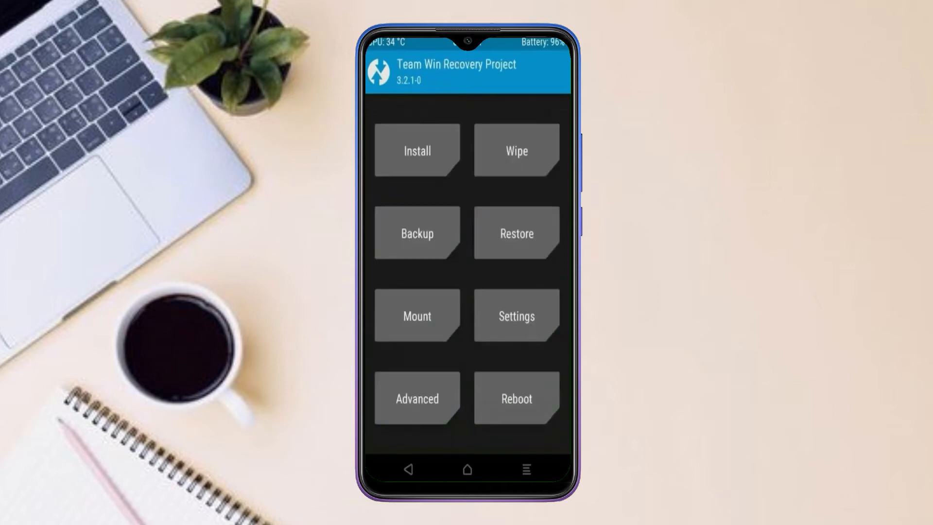
# Flash the LineageOS 19.1 ROM zip plus the Open GApps zip from the SD card
pyautogui.click(417, 150)
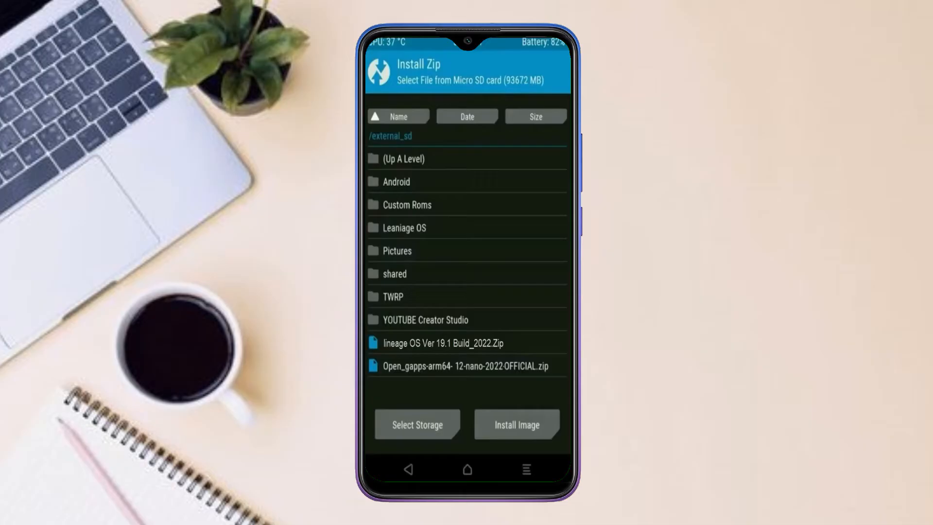
pyautogui.click(436, 342)
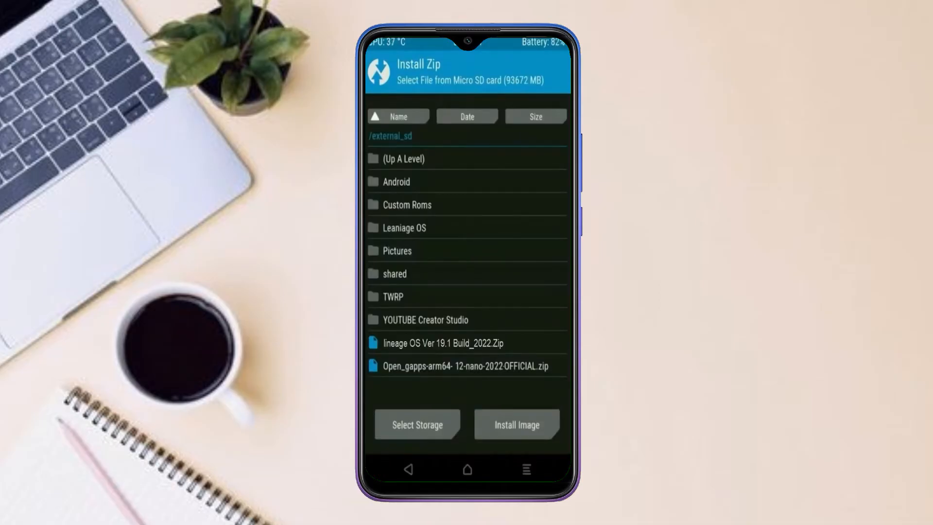
pyautogui.click(467, 365)
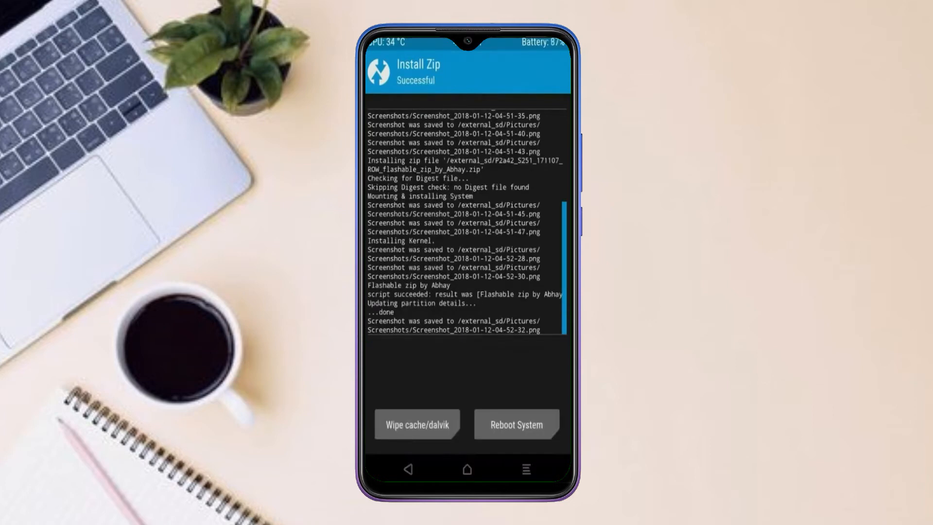
# Wipe cache and Dalvik after installing, then reboot into the new system
pyautogui.click(418, 424)
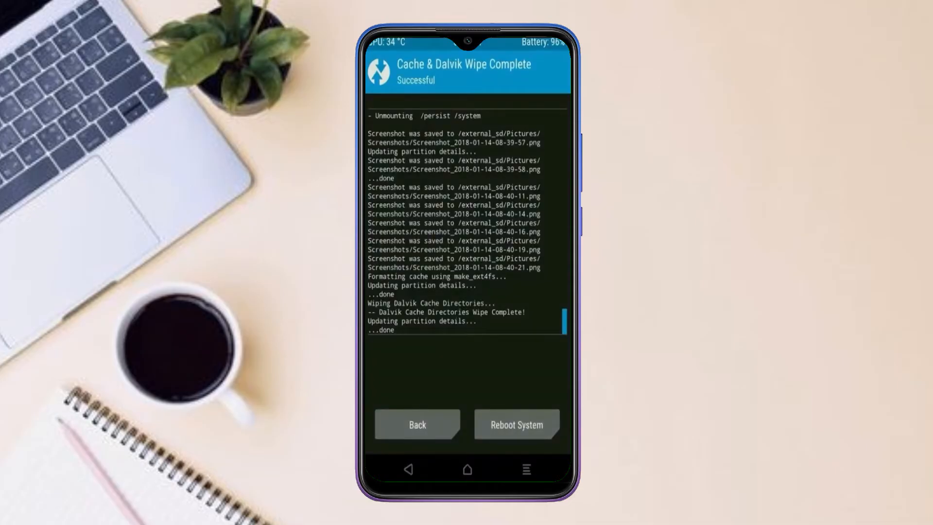
pyautogui.click(515, 425)
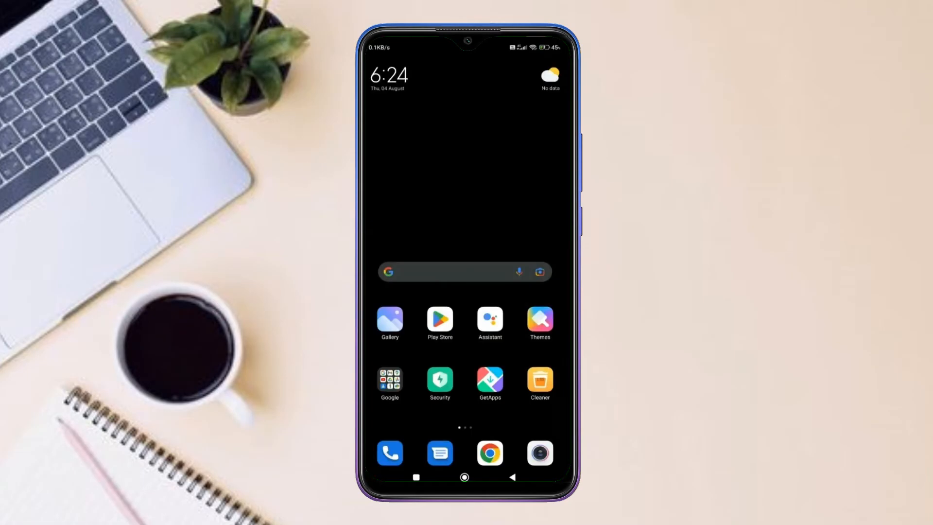
# Launch Google Assistant from the home button and ask 'What's on my screen?'
pyautogui.click(390, 452)
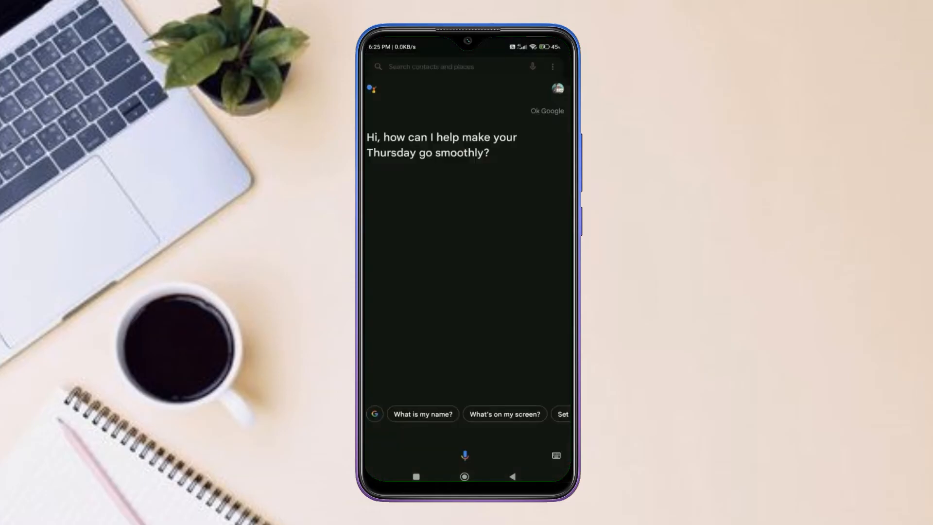
pyautogui.click(504, 413)
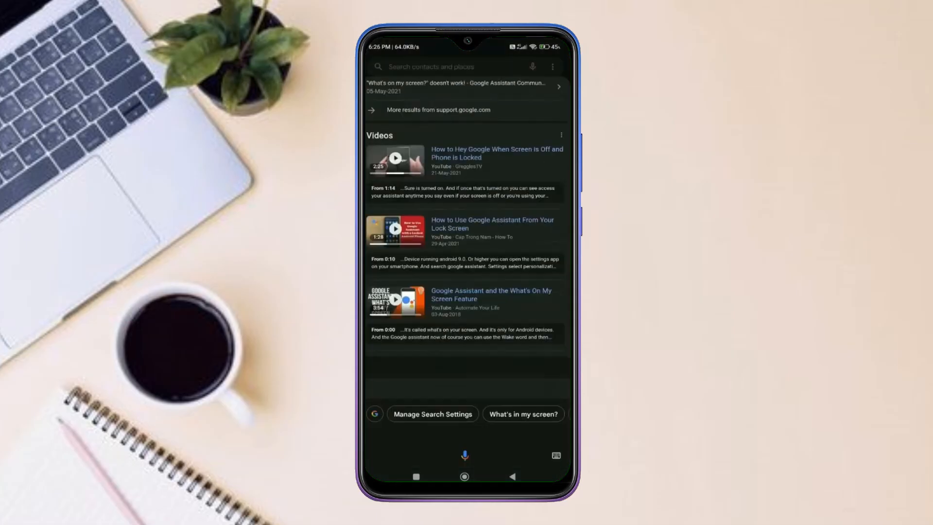